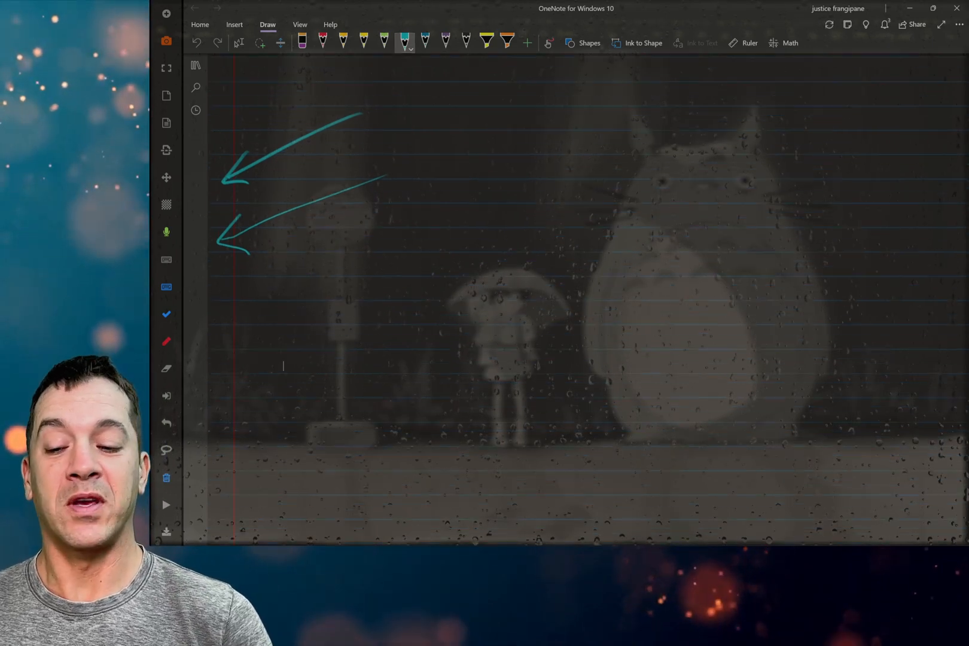
# Handwrite 'Tablet Pro' and 'Pen Tool' in teal ink beside the two left-pointing arrows
pyautogui.click(238, 43)
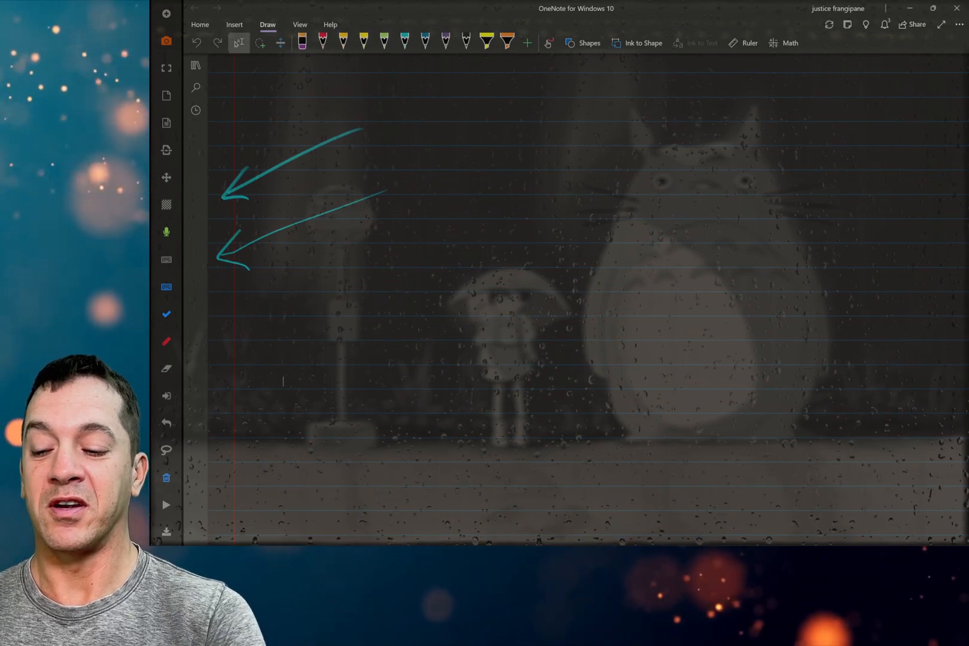
pyautogui.click(405, 42)
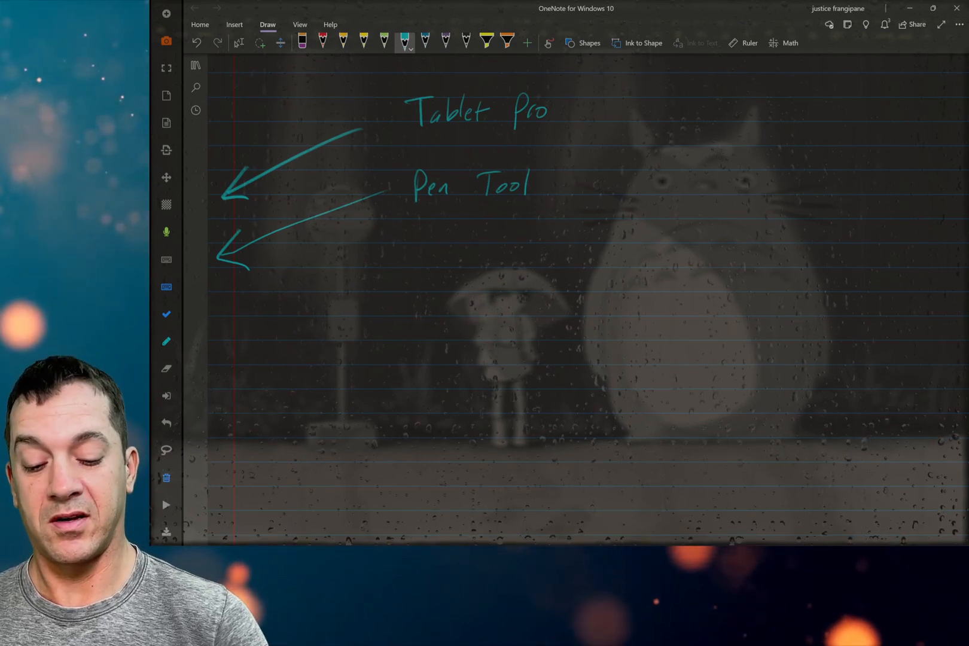
# Draw a yellow downward arrow and handwrite 'lively Wallpapers' above it
pyautogui.click(405, 43)
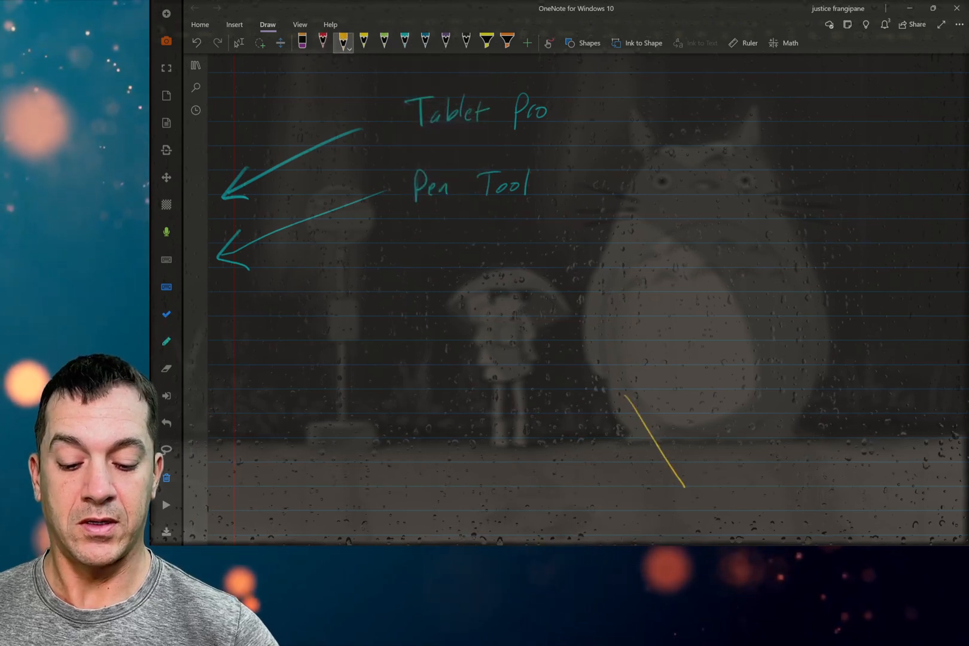
pyautogui.moveTo(648, 402); pyautogui.dragTo(680, 488)
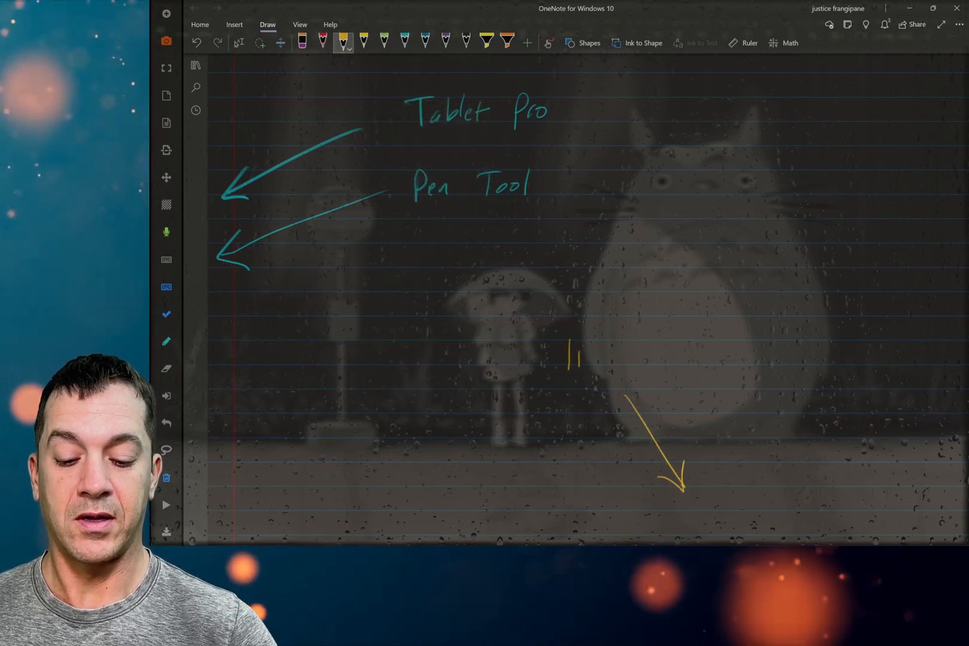
pyautogui.write('lively W')
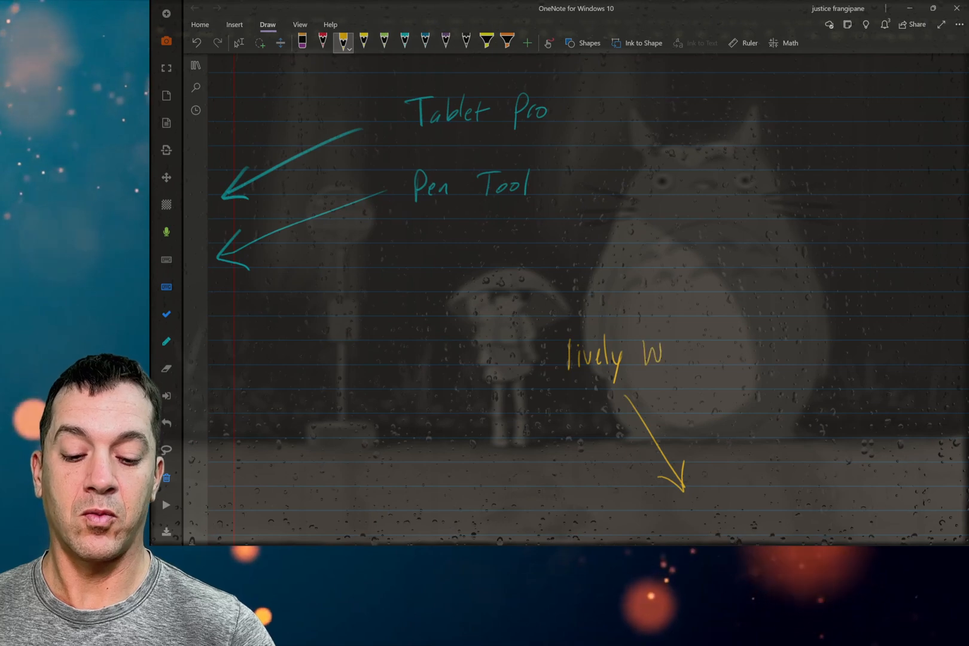
pyautogui.write('allpapers')
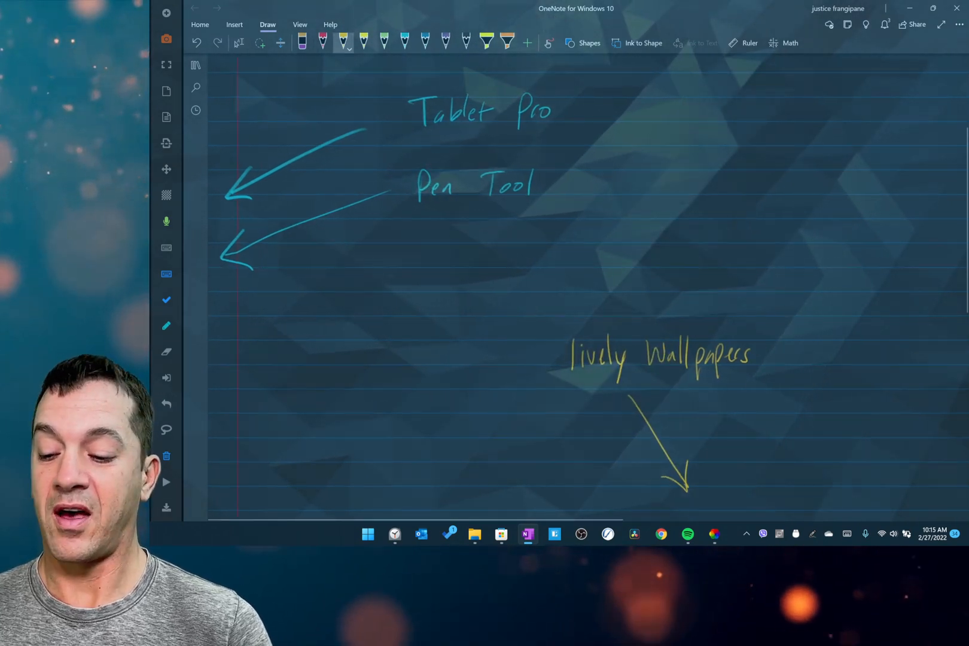
# Switch between yellow ink and the eraser, then toggle the page transparency to a dark background
pyautogui.click(404, 41)
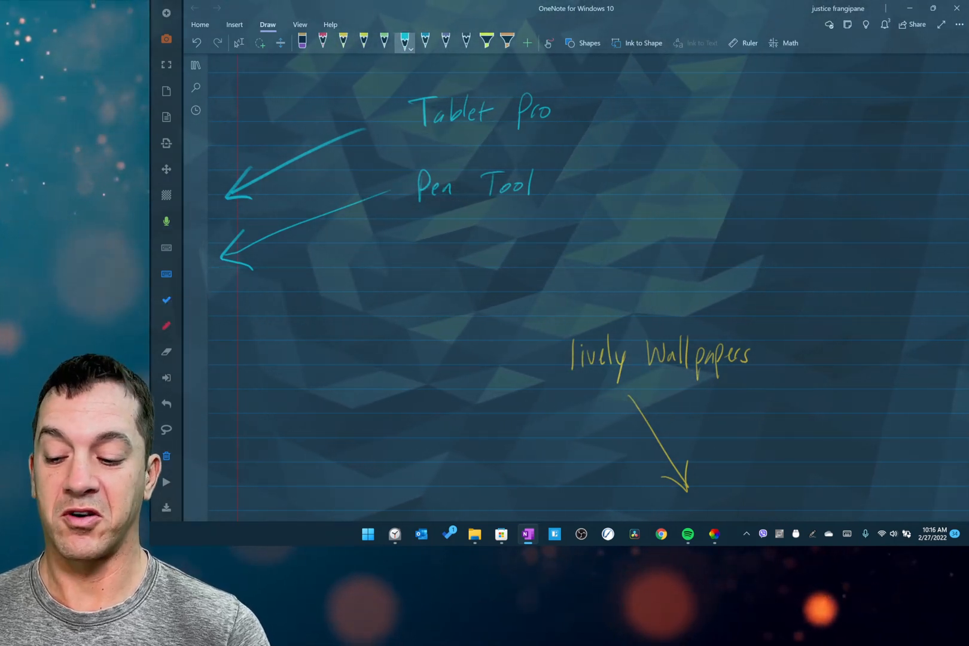
pyautogui.click(344, 42)
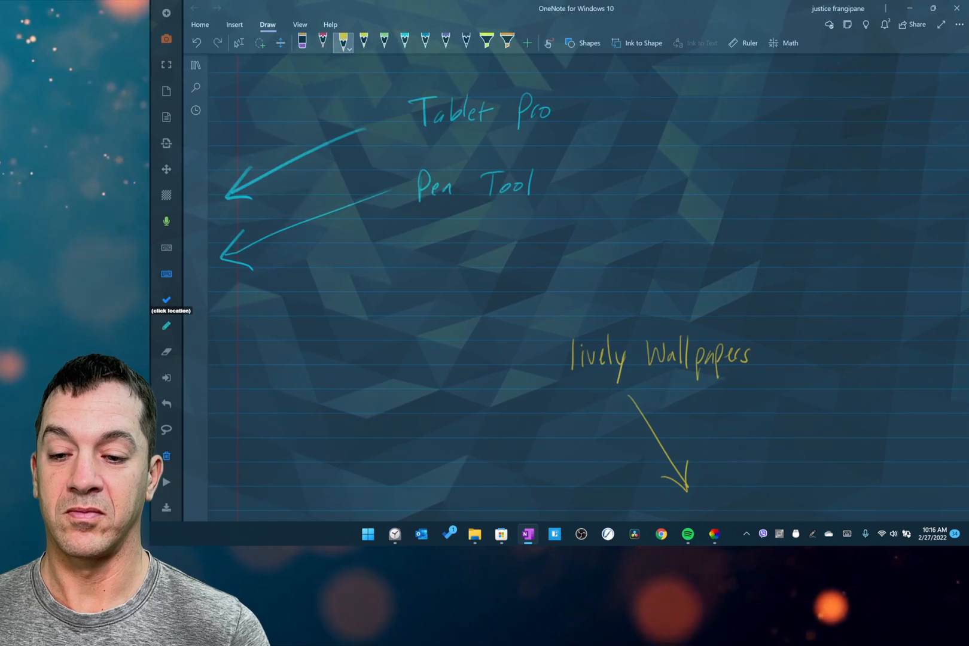
pyautogui.click(301, 42)
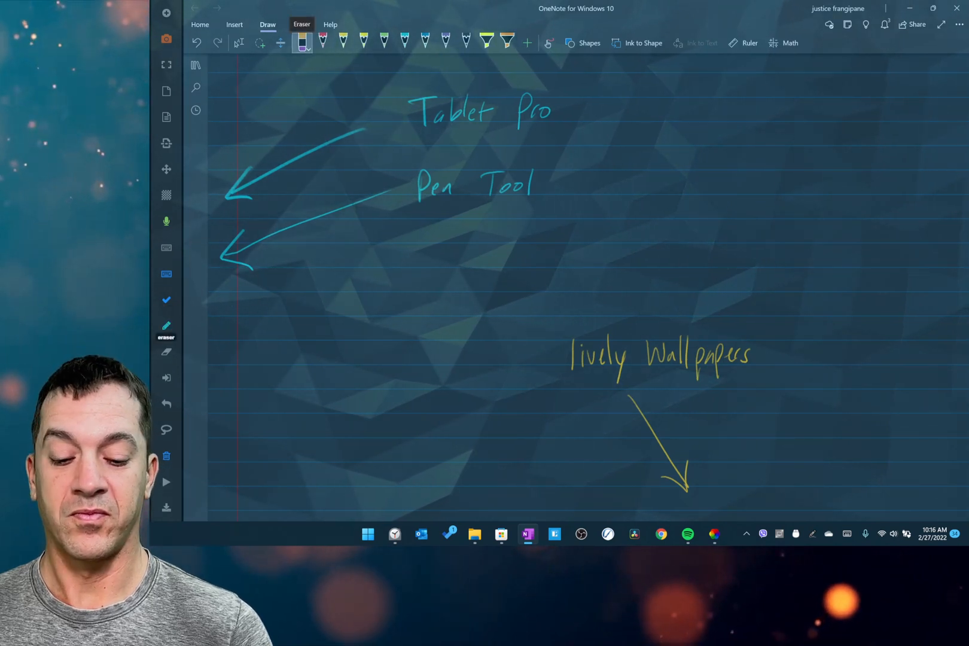
pyautogui.click(714, 534)
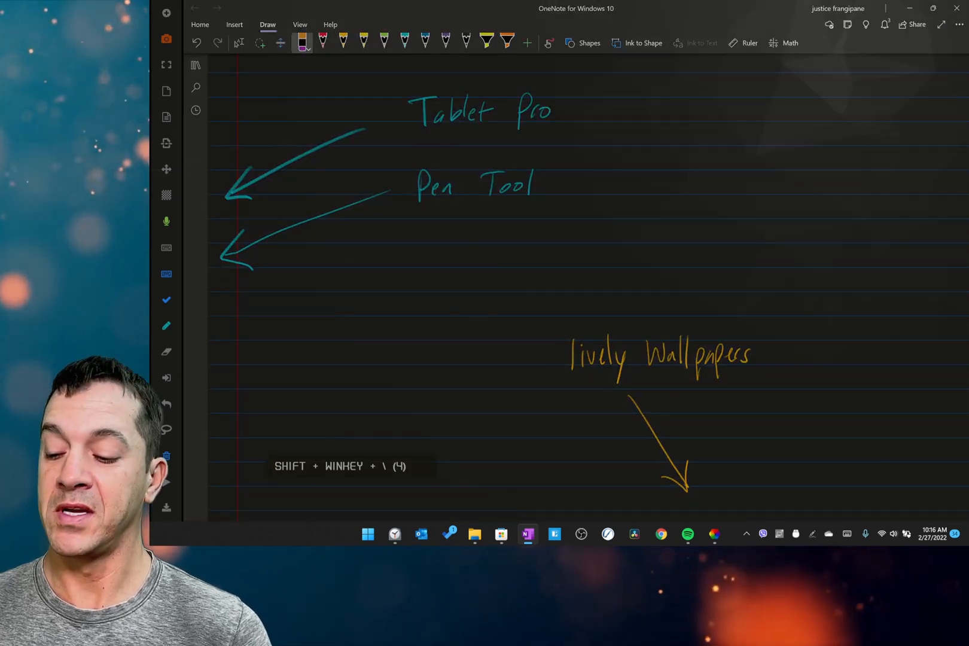
# Cycle through pink and yellow pens before bringing up the Lively Wallpaper gallery
pyautogui.click(405, 43)
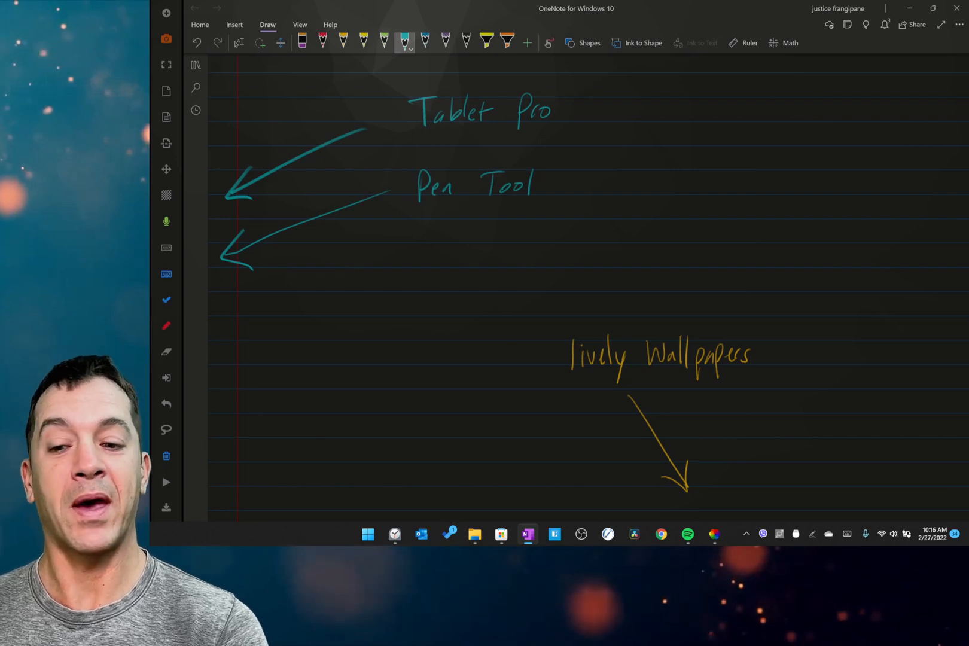
pyautogui.click(322, 43)
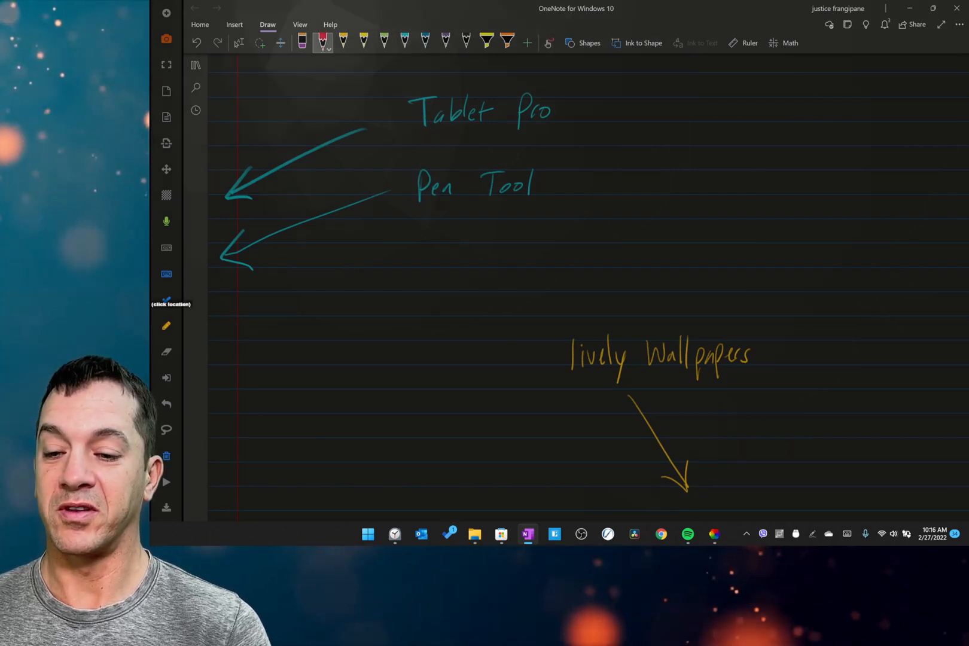
pyautogui.click(342, 42)
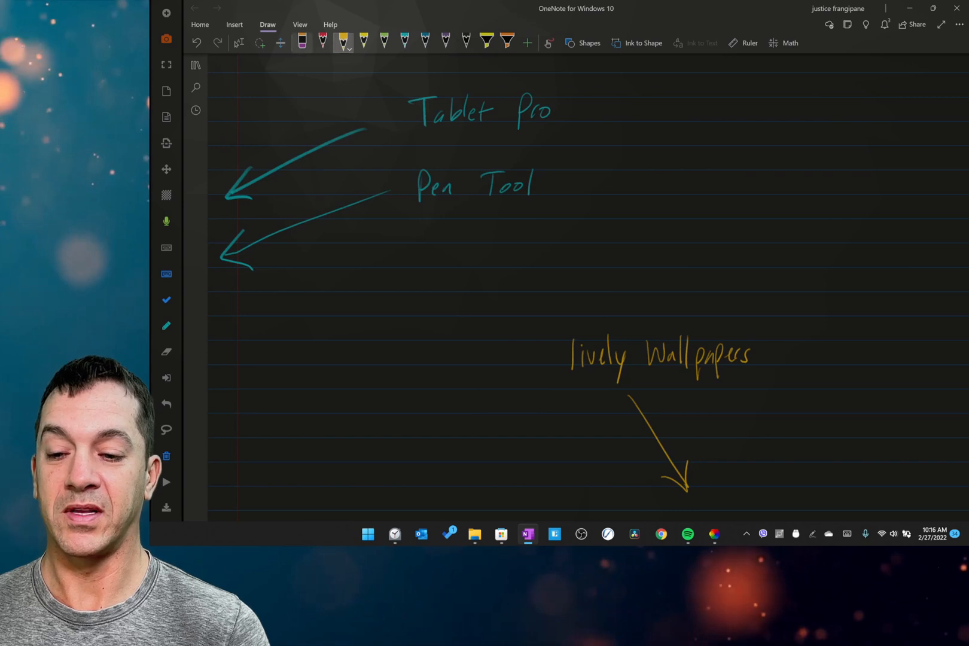
pyautogui.click(404, 42)
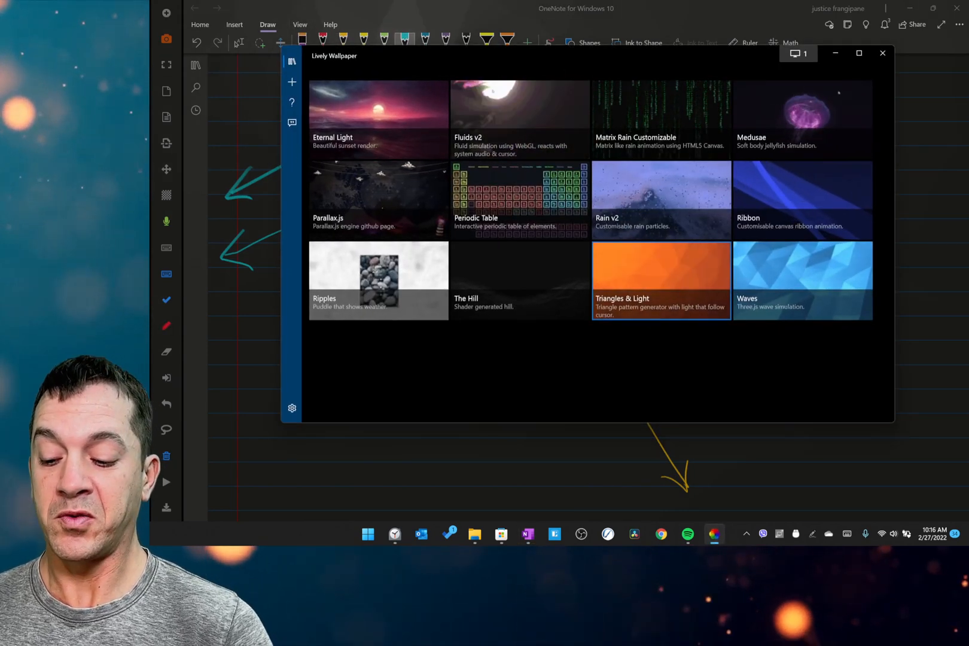
# Set the Pause Algorithm to Direct3D in Lively Wallpaper's Performance settings and return to the library
pyautogui.click(292, 408)
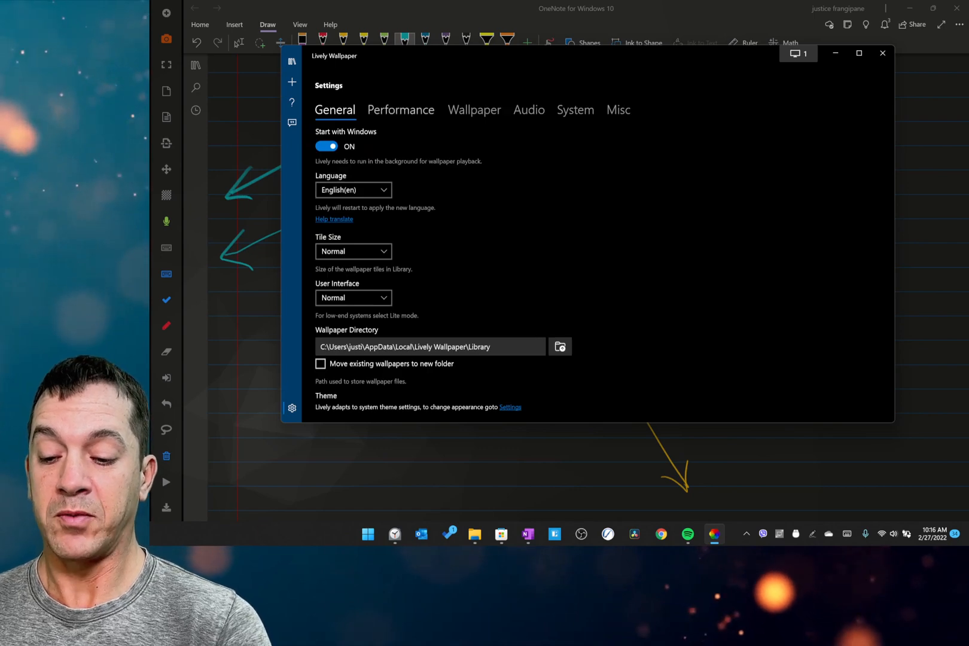
pyautogui.click(401, 109)
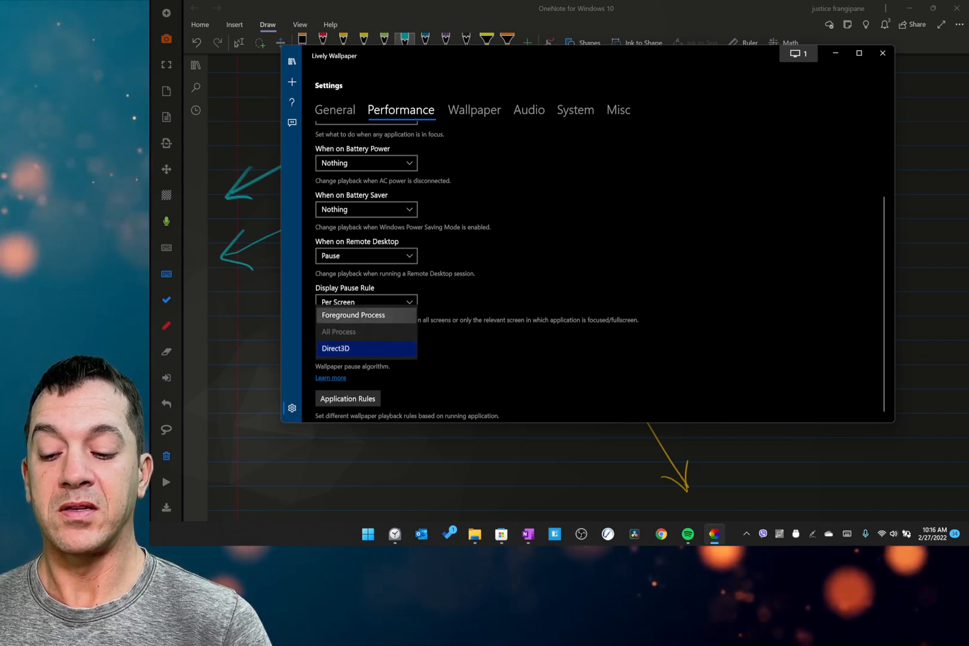
pyautogui.click(335, 348)
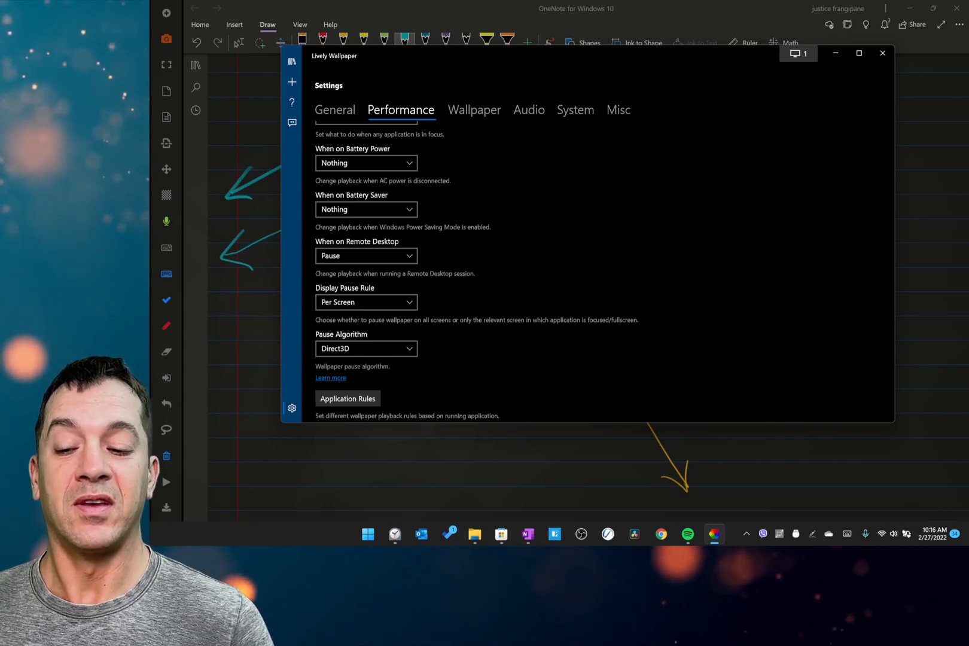
pyautogui.click(292, 62)
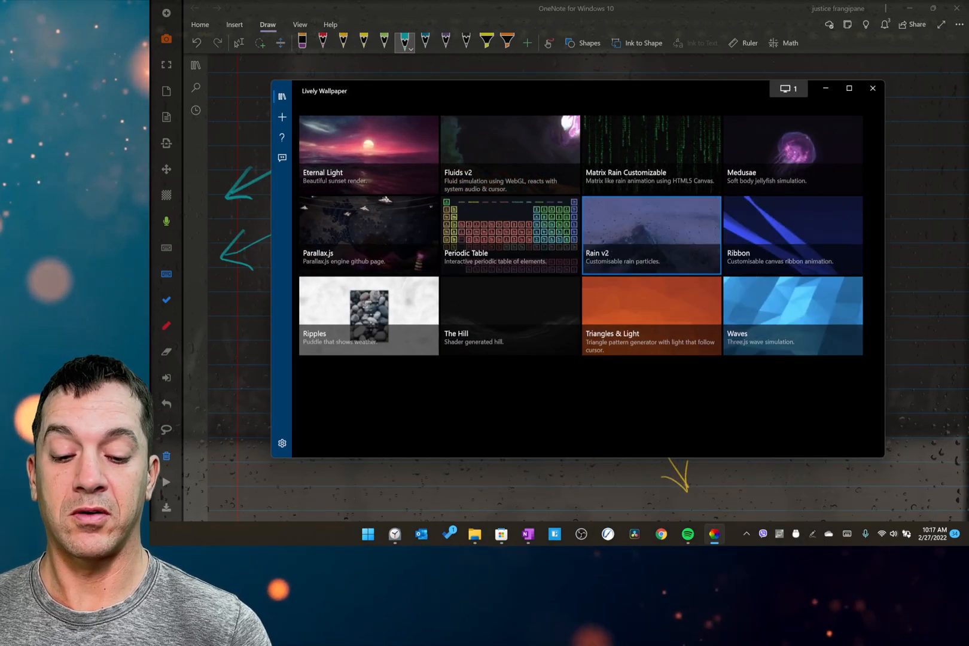
pyautogui.rightClick(651, 235)
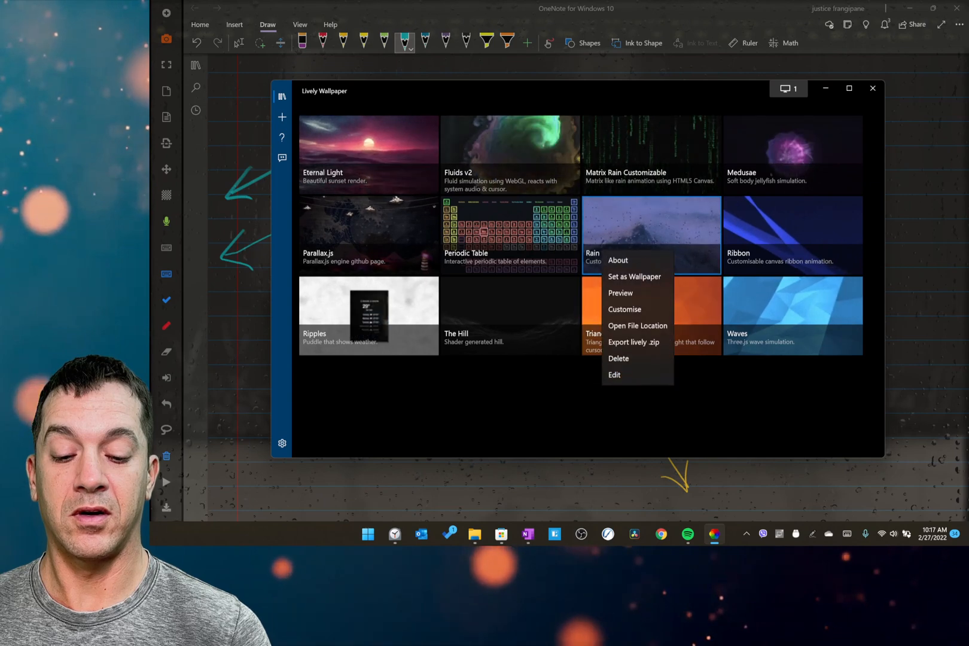
pyautogui.click(624, 309)
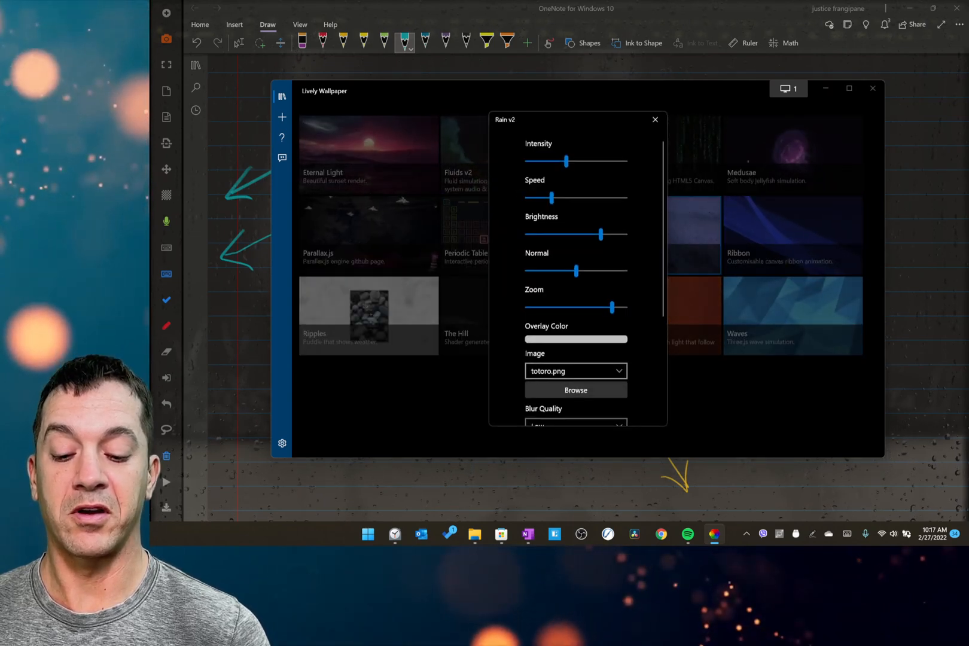
pyautogui.click(655, 120)
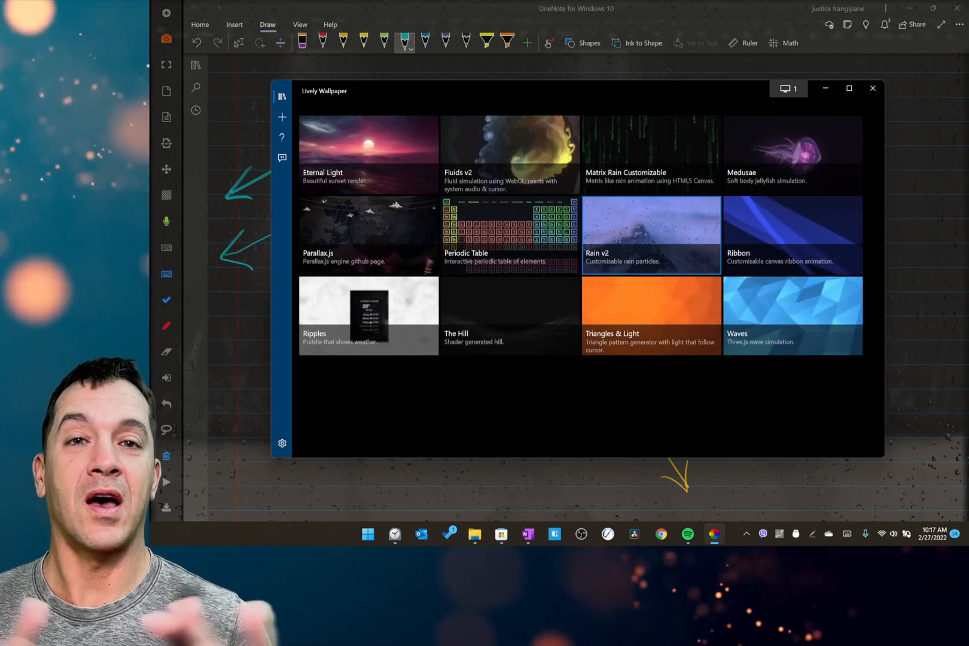
pyautogui.click(873, 88)
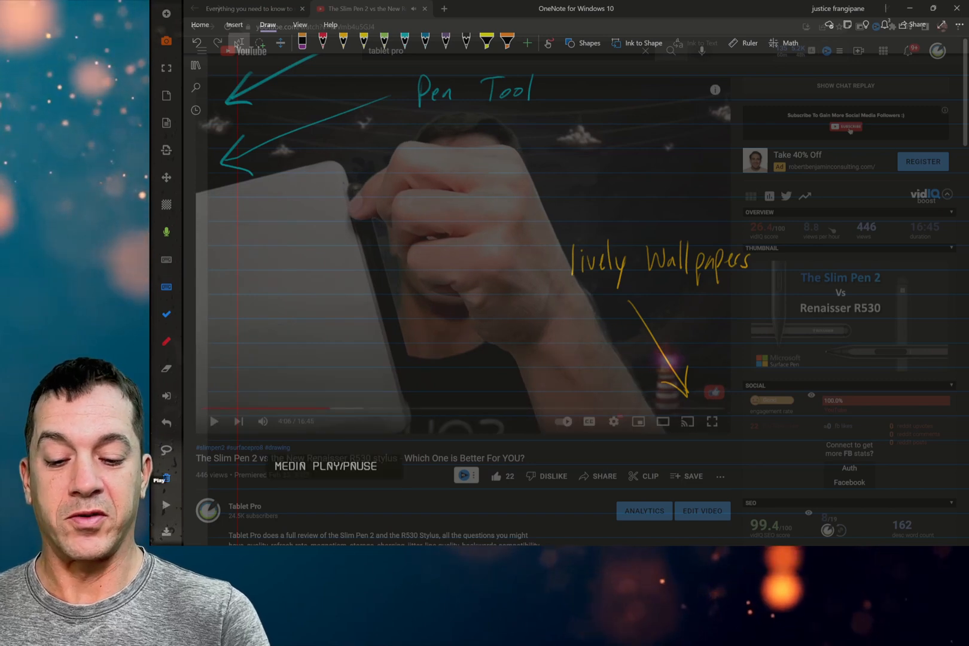
# Handwrite 'One magnetic' and 'Two magnetic' in teal ink over the YouTube video
pyautogui.moveTo(585, 167); pyautogui.dragTo(615, 167)
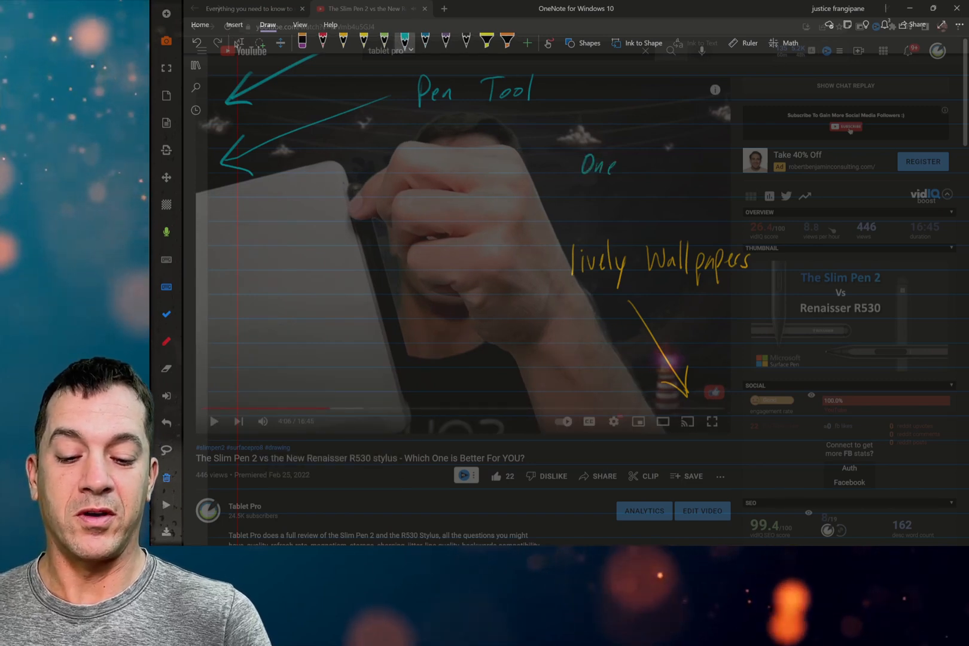
pyautogui.write('magnetic point')
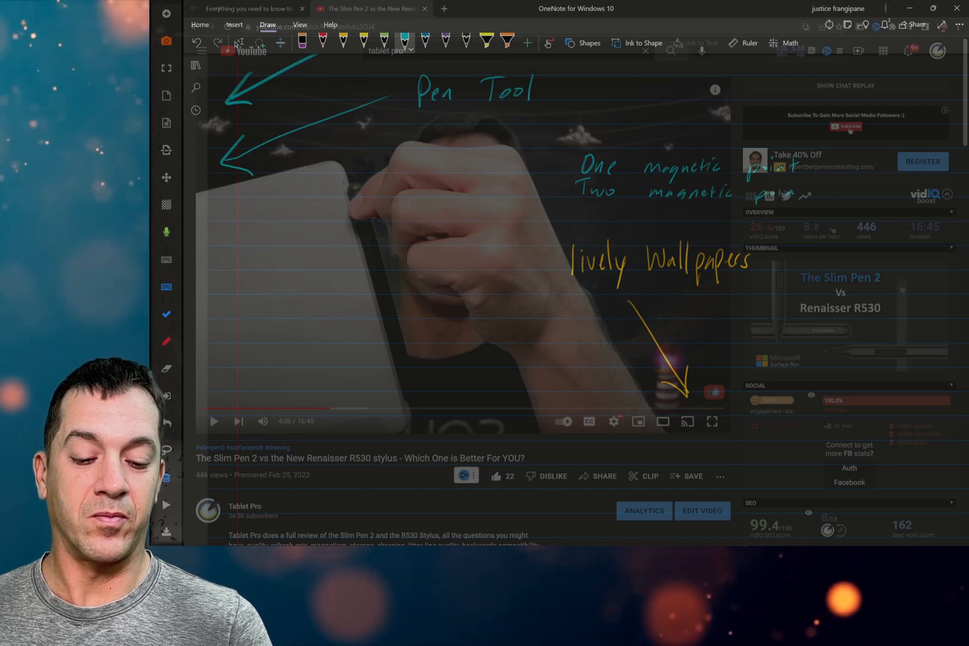
pyautogui.moveTo(758, 197); pyautogui.dragTo(812, 192)
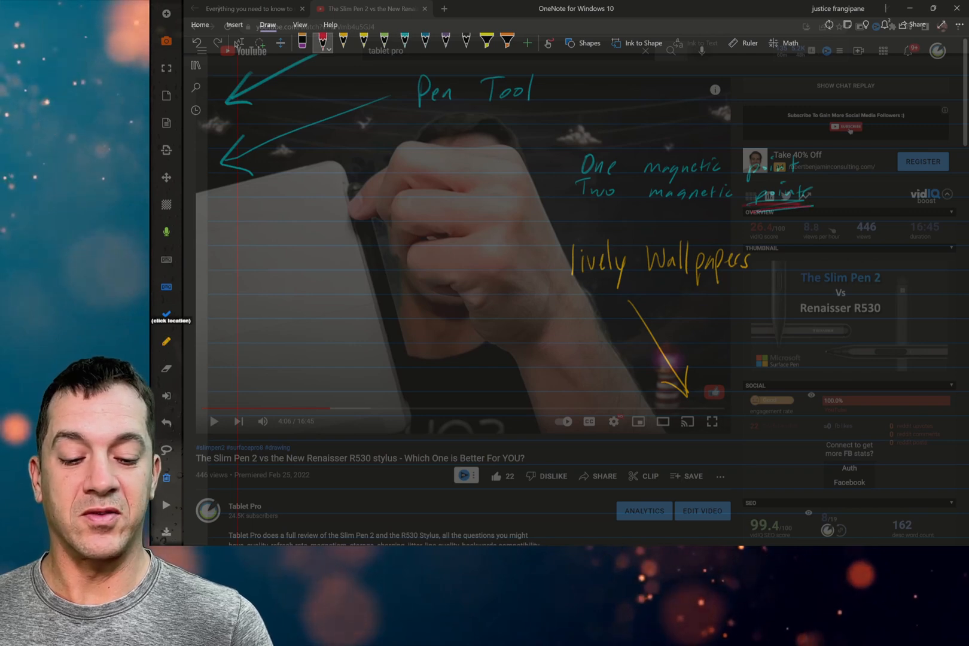
pyautogui.click(302, 41)
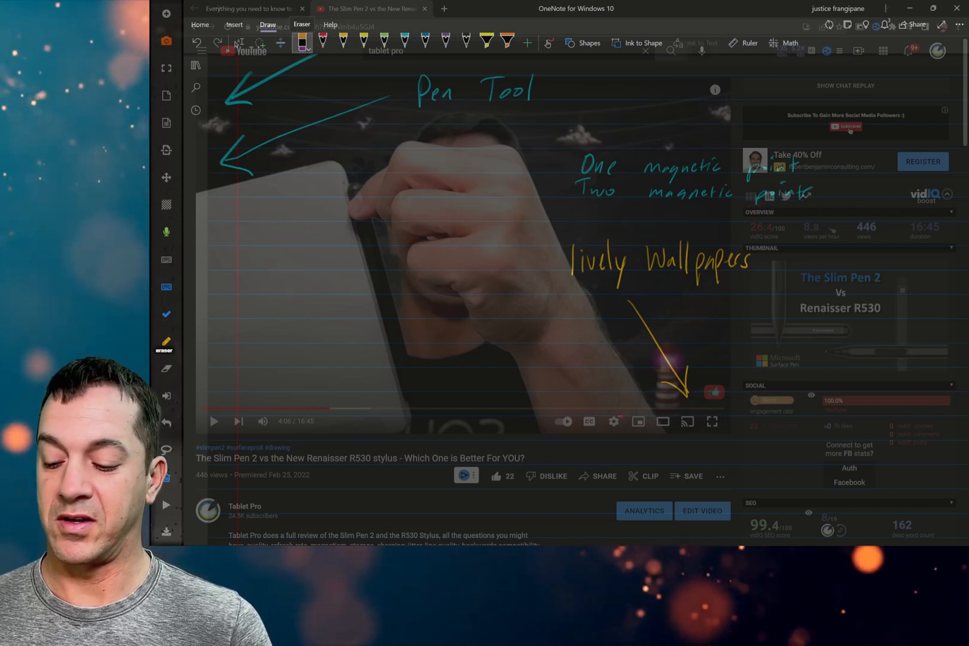
pyautogui.click(342, 42)
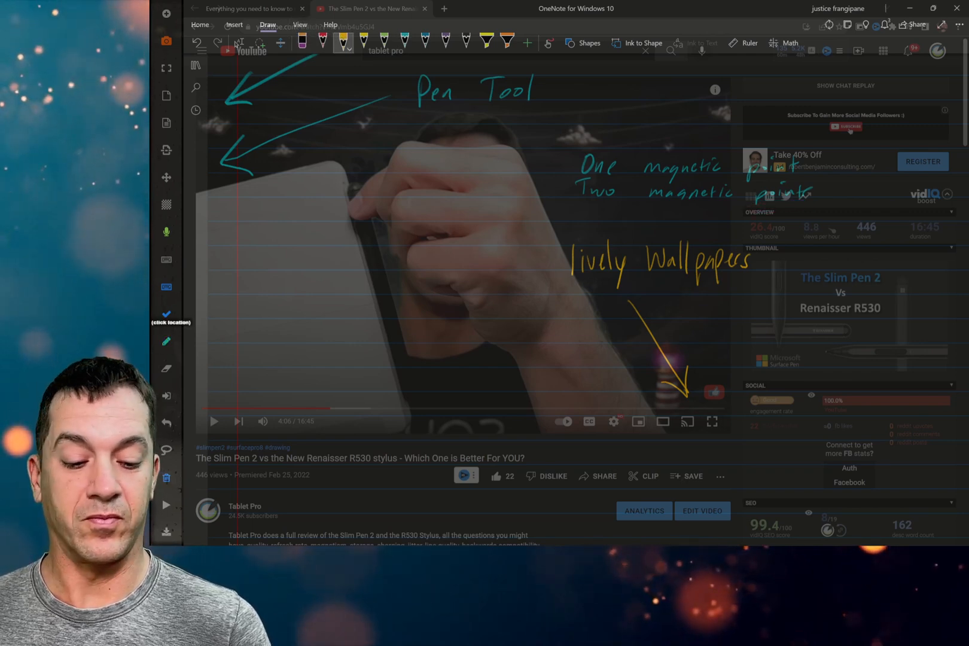